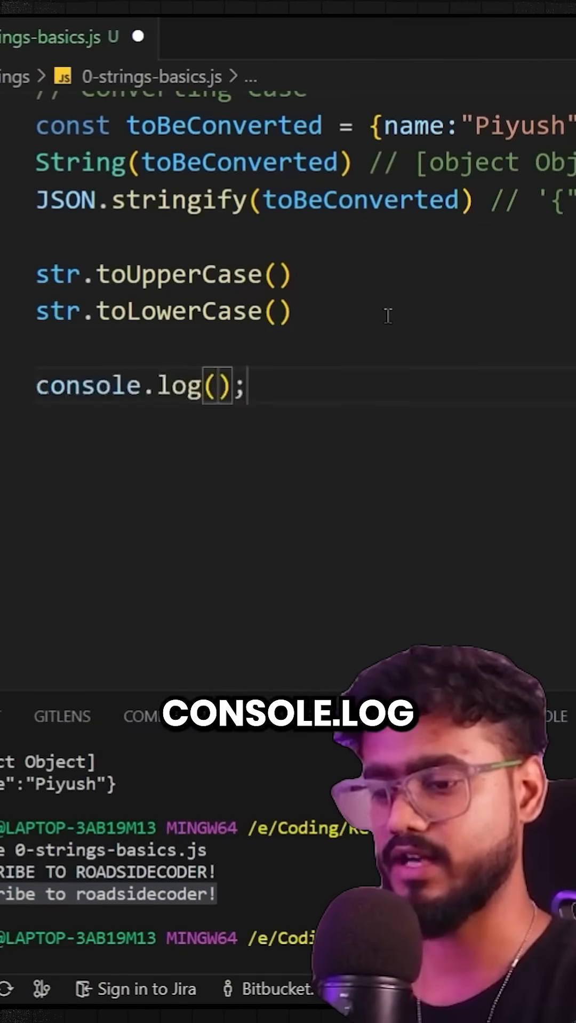
Step: Compare "A" === "a" inside the console.log call
{"action": "type", "text": "\"A\""}
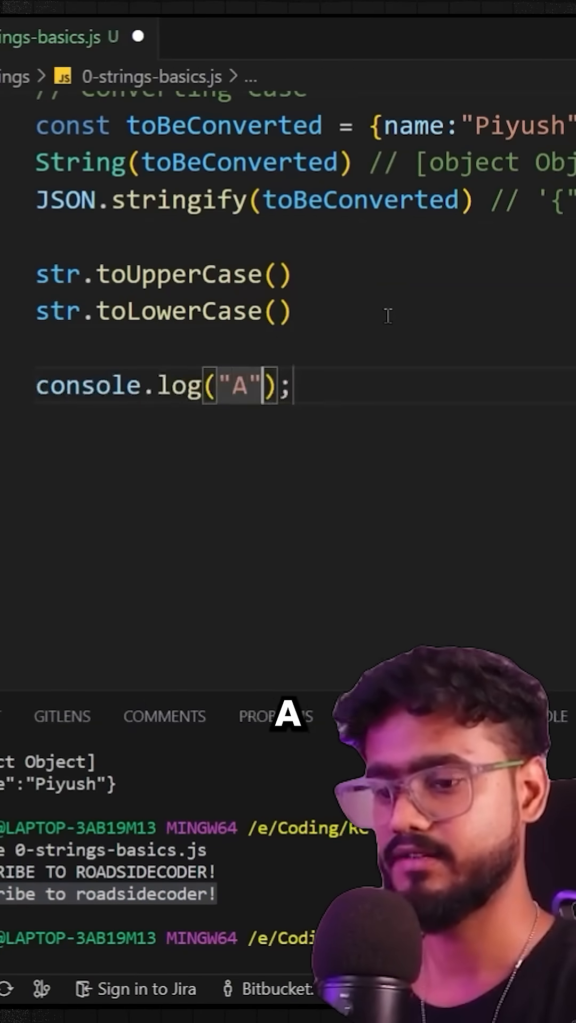
{"action": "type", "text": "===\"a\""}
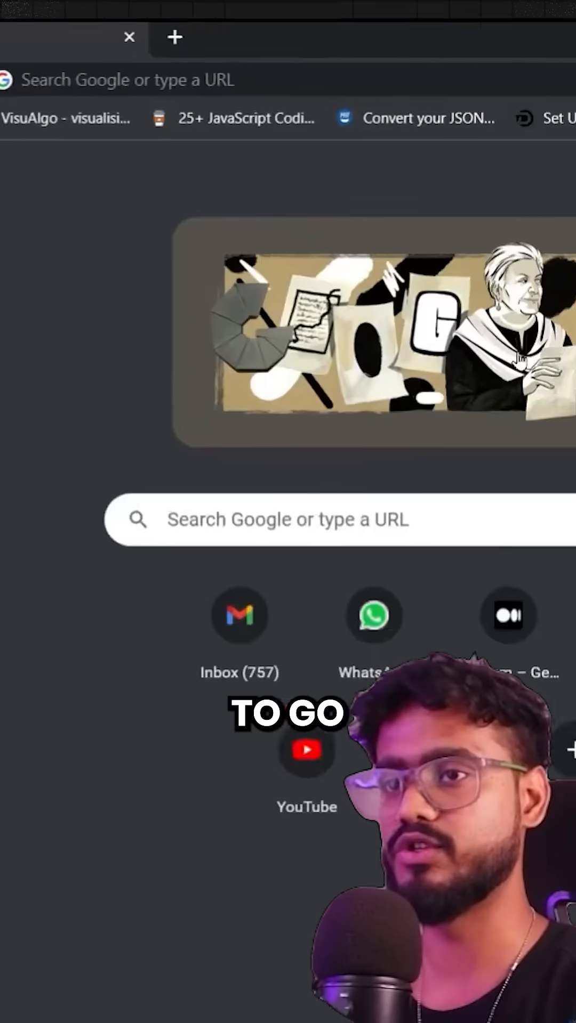
Step: Search 'asc' and choose the ascii table suggestion to view the table
{"action": "type", "text": "asc"}
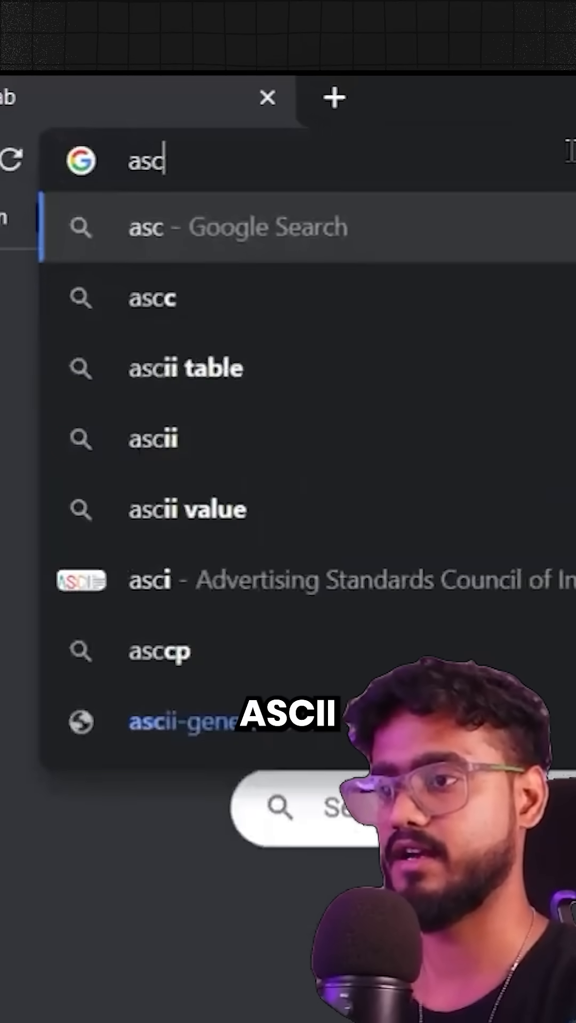
{"action": "left_click", "coordinate": [131, 218]}
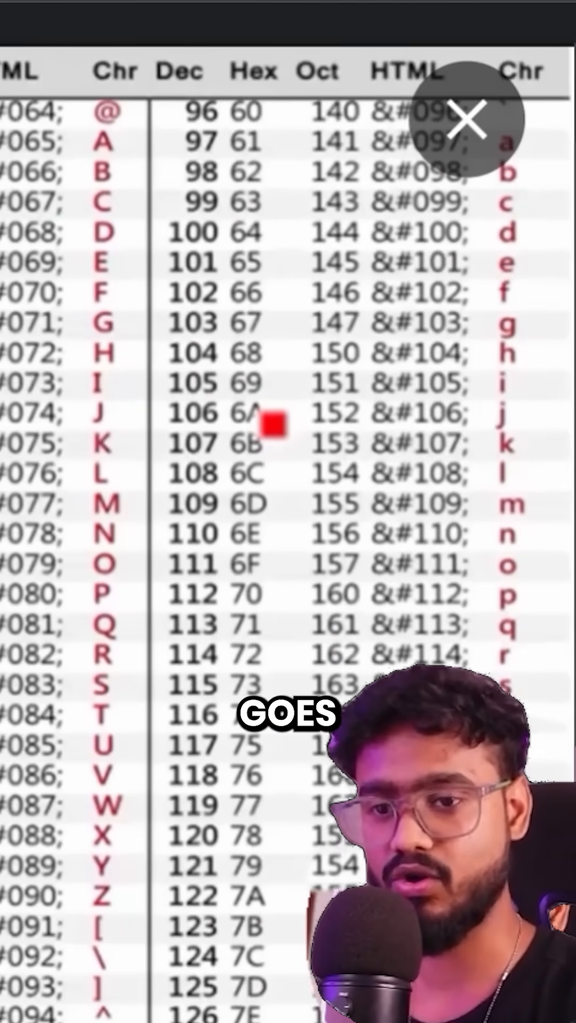
Step: Scroll the ASCII table image before returning to the editor
{"action": "scroll", "scroll_direction": "down", "scroll_amount": 3}
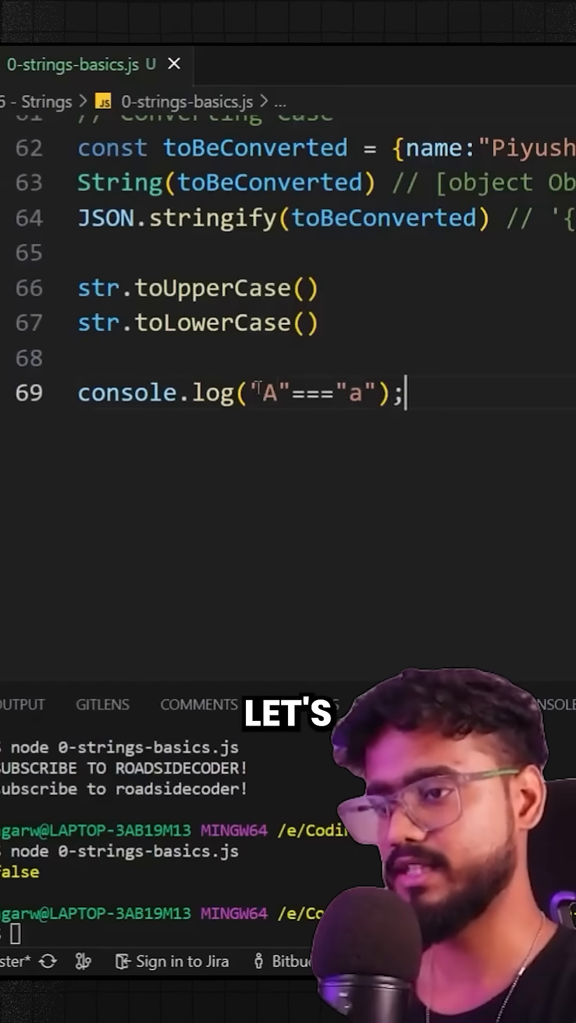
Step: Replace the comparison so console.log logs str.charCodeAt(0)
{"action": "double_click", "coordinate": [307, 393]}
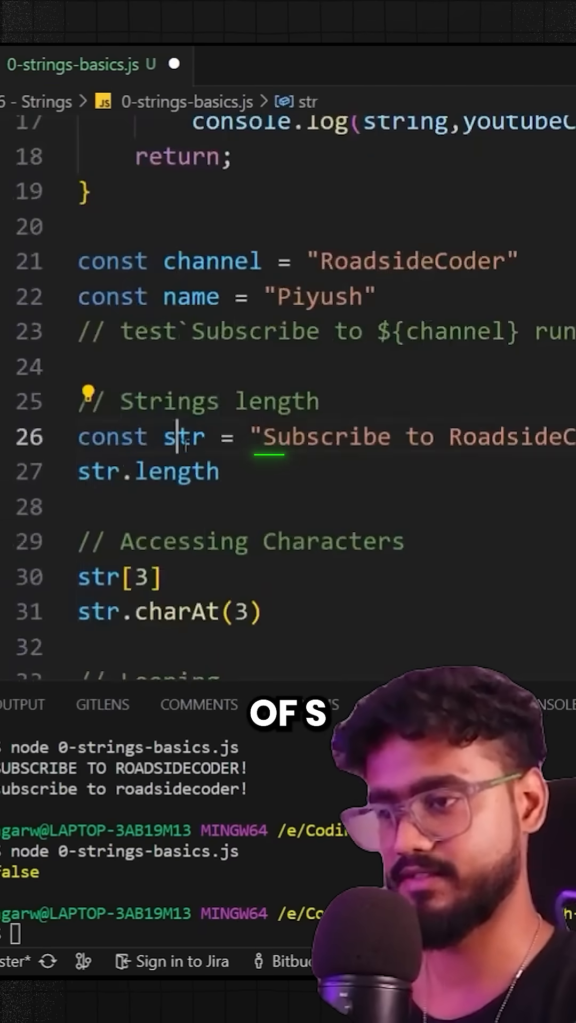
{"action": "scroll", "scroll_direction": "down", "scroll_amount": 3}
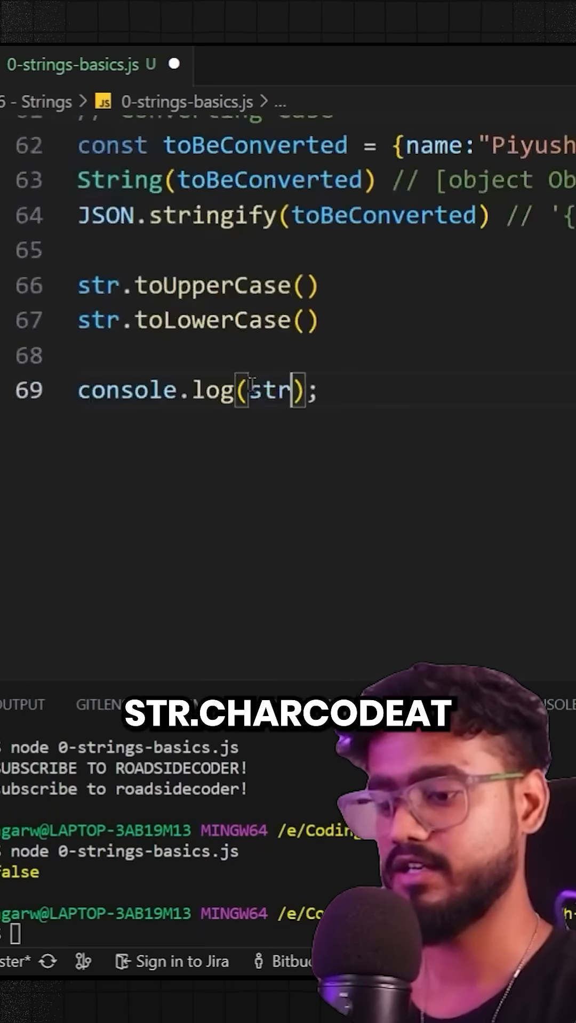
{"action": "type", "text": ".charCodeAt"}
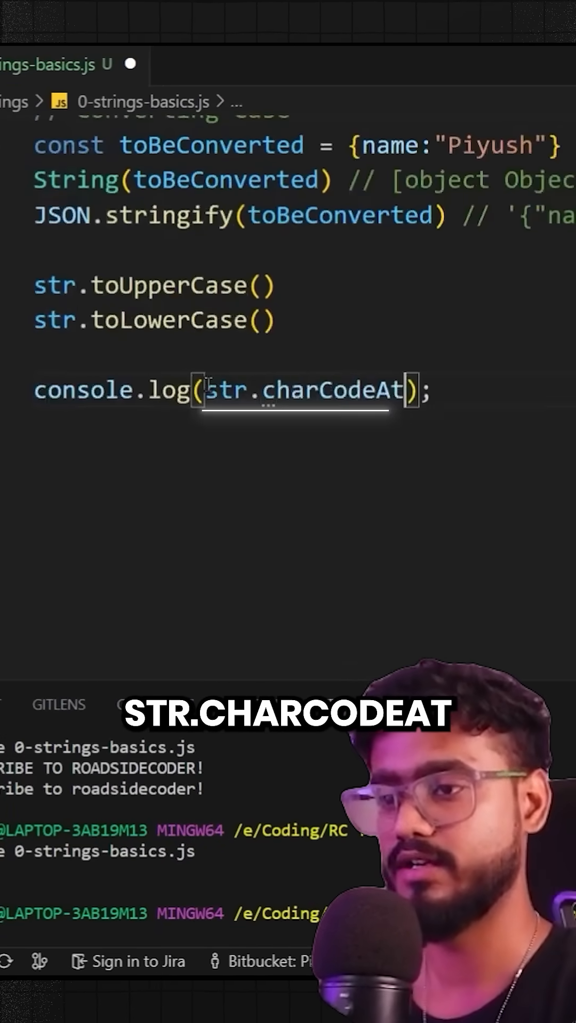
{"action": "type", "text": "("}
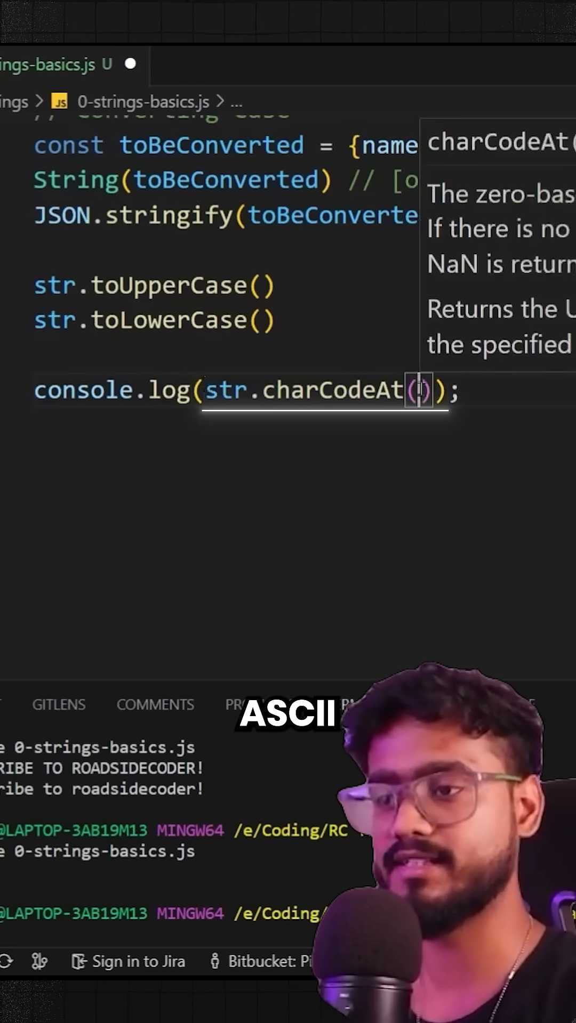
{"action": "type", "text": "0"}
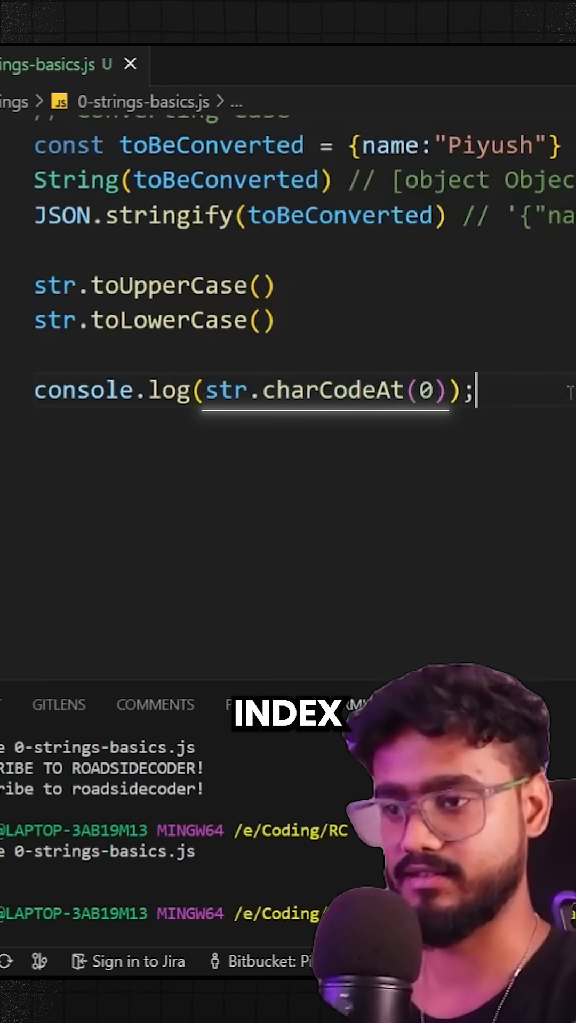